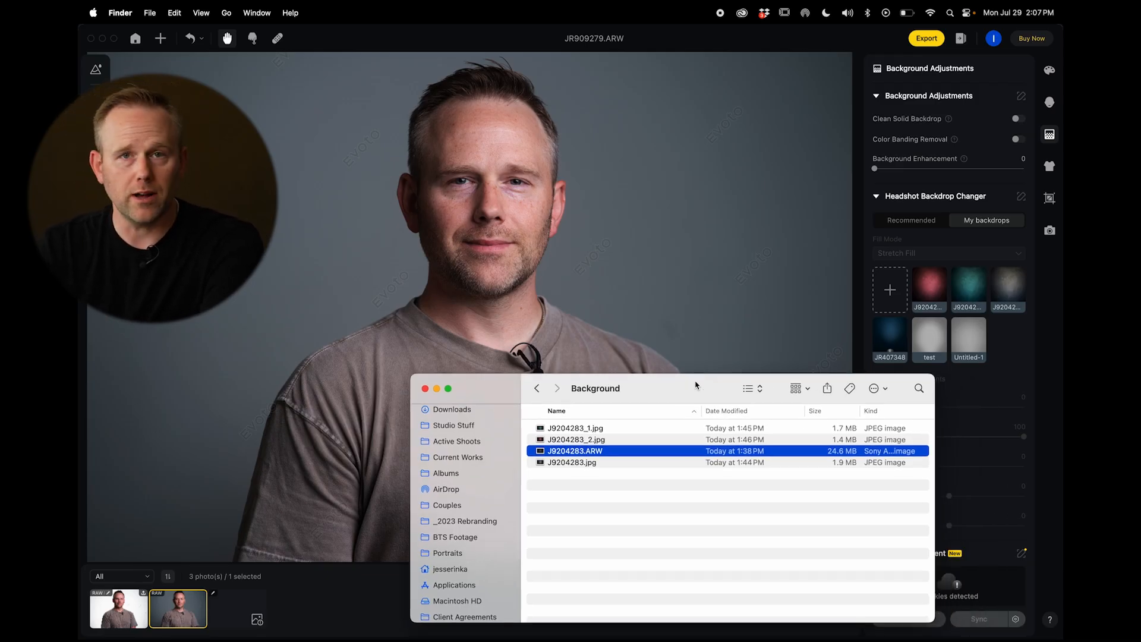
Open the raw backdrop photo J9204283.ARW from the Background folder in Camera Raw.
double_click(575, 451)
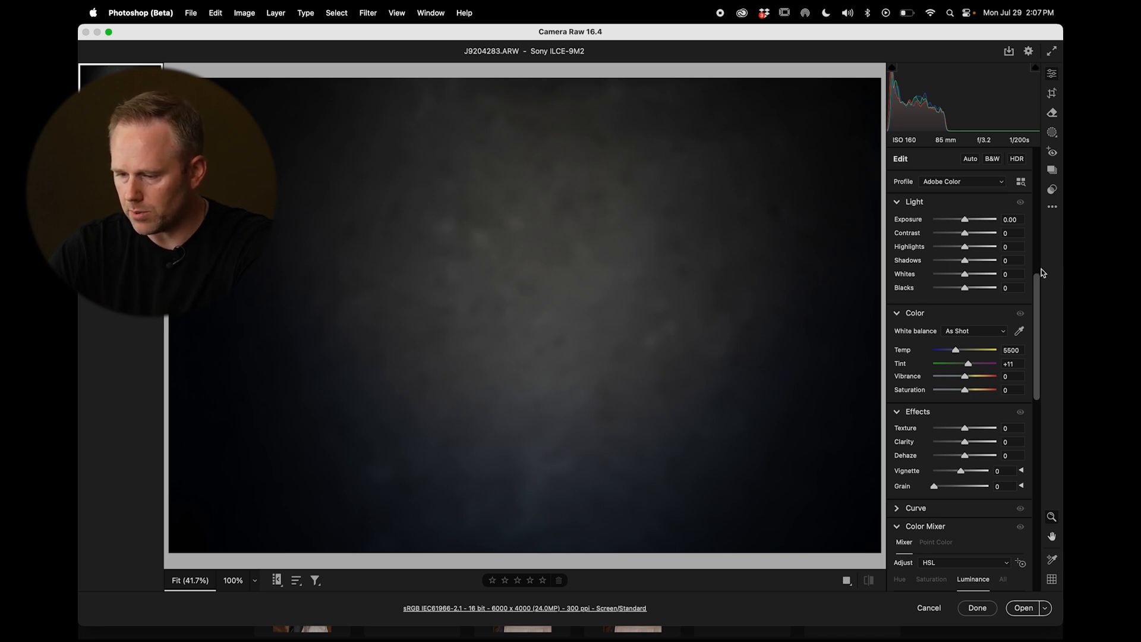
Raise the Whites slider to brighten the backdrop.
drag(964, 273, 975, 273)
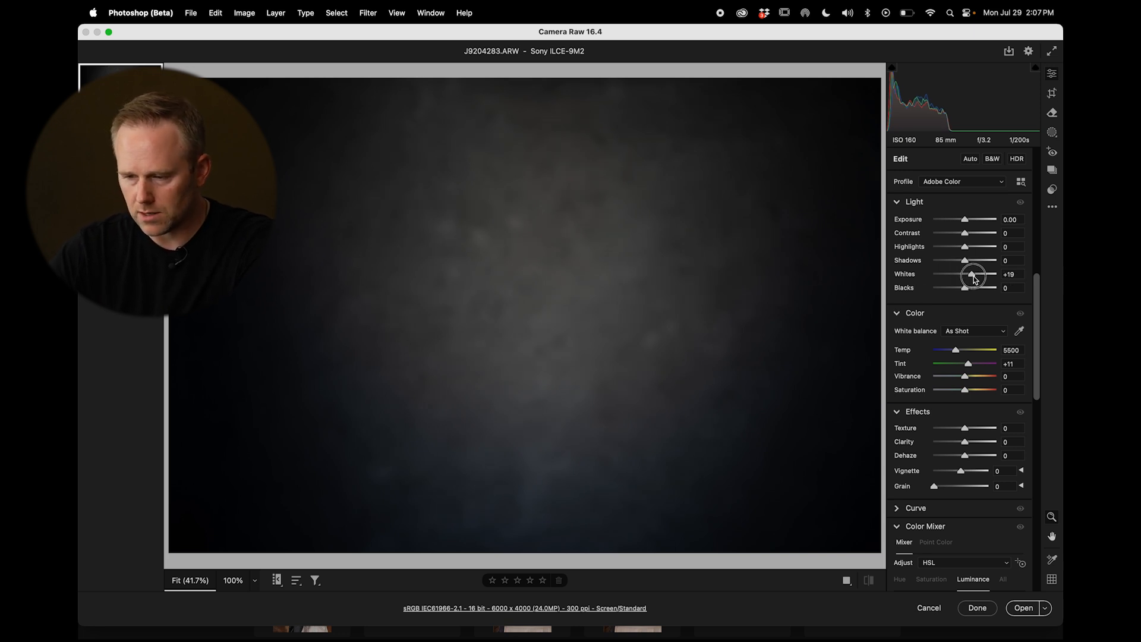
drag(971, 274, 978, 275)
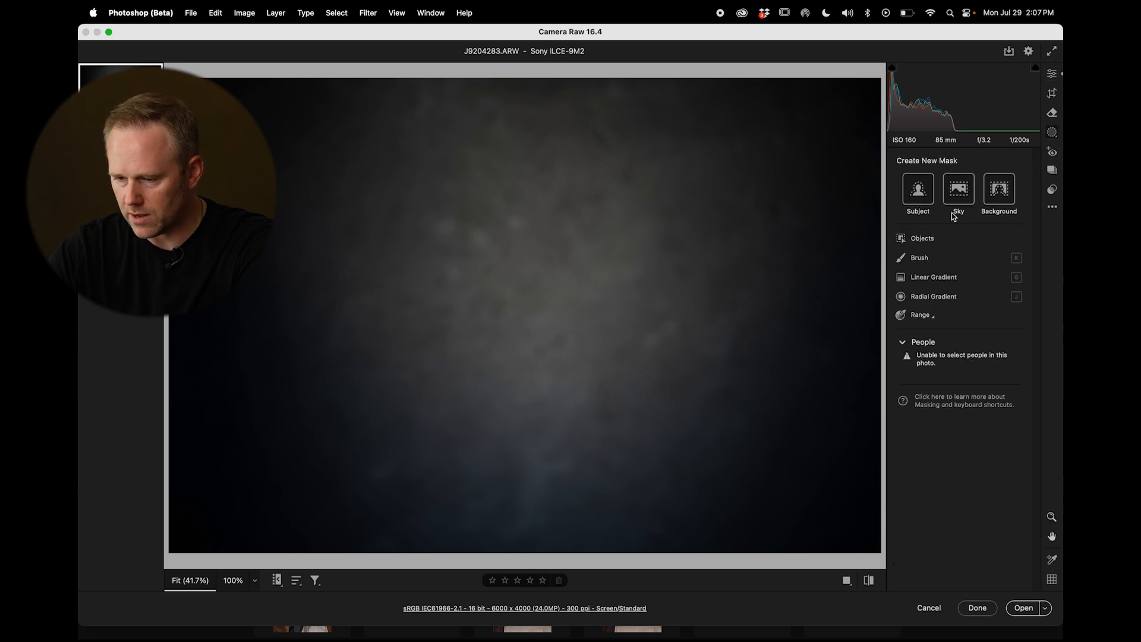
Add a centered inverted radial mask and lower its Exposure to about -0.35 for a vignette.
click(932, 296)
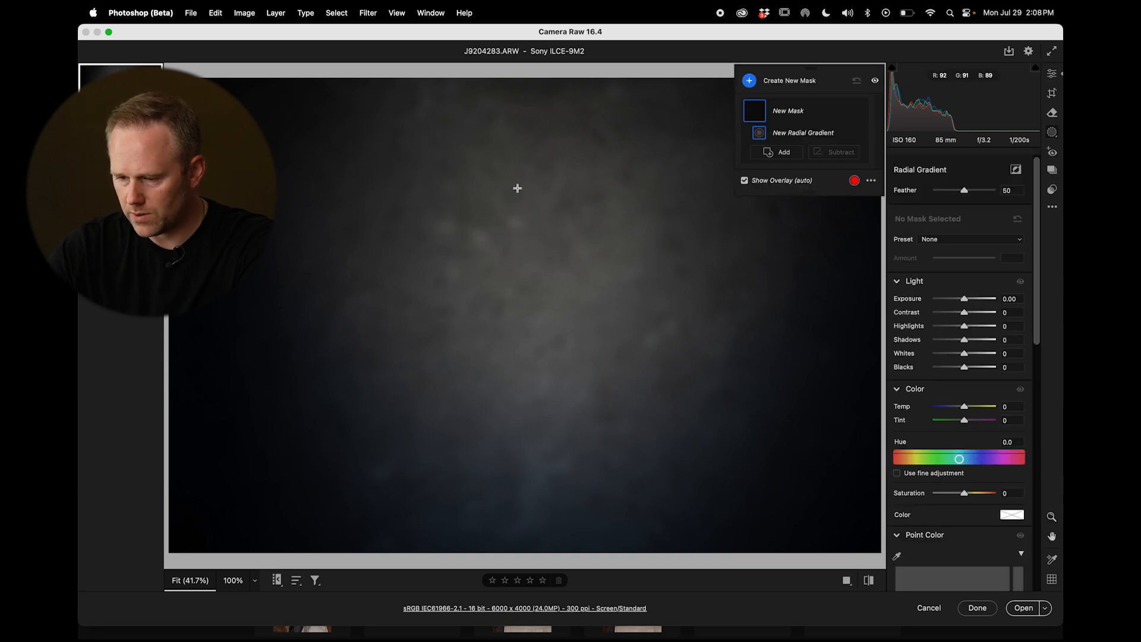
drag(517, 189, 634, 408)
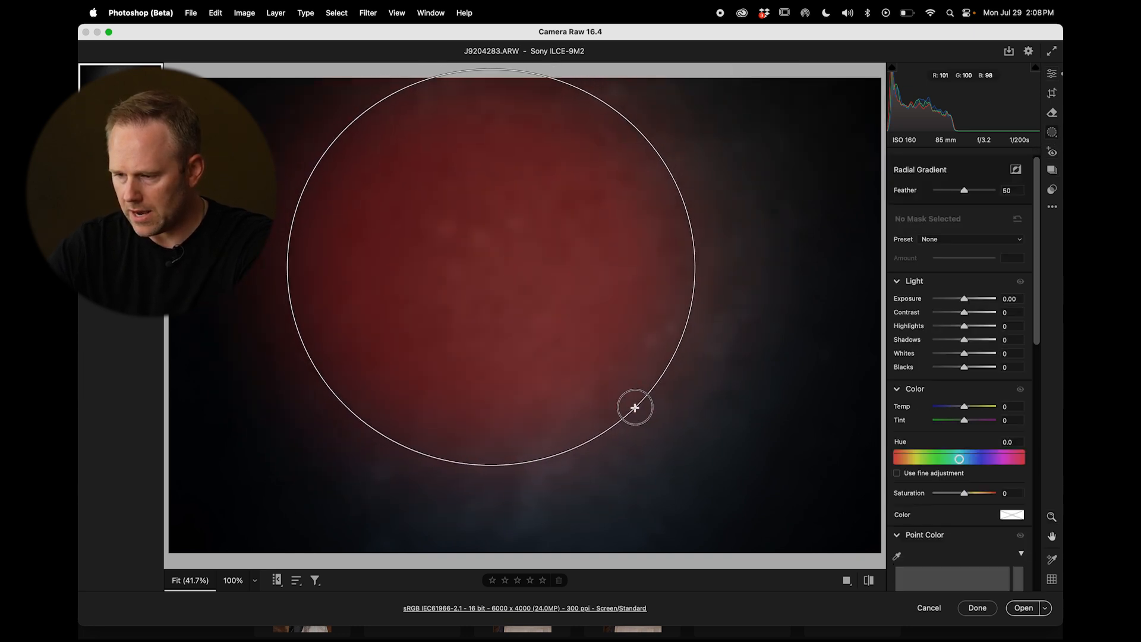
drag(635, 408, 635, 379)
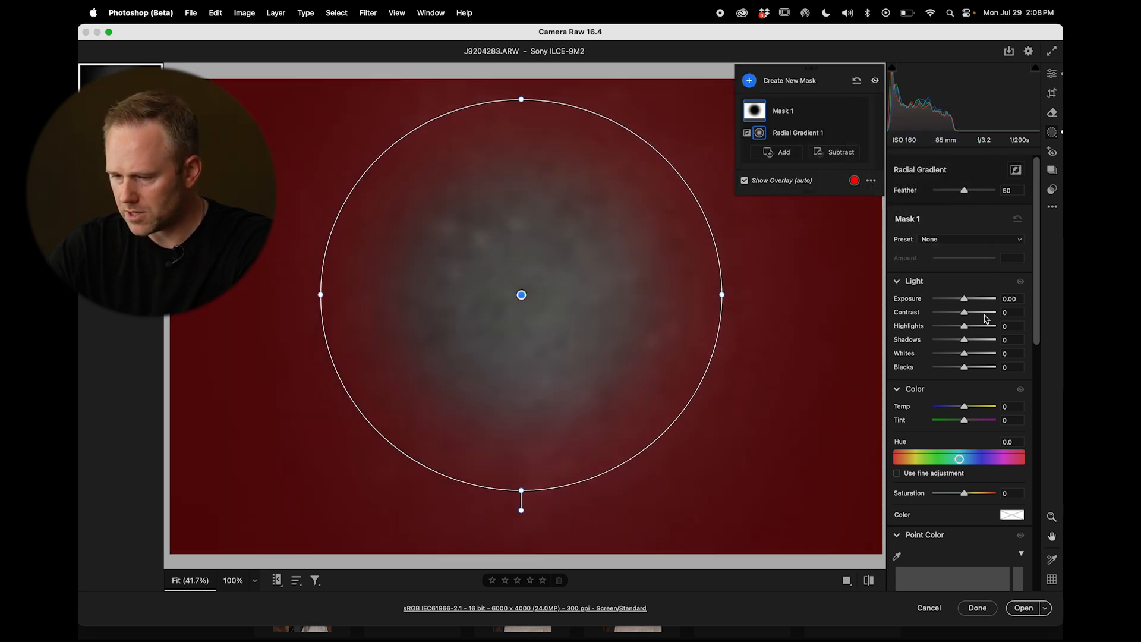
drag(966, 298, 959, 299)
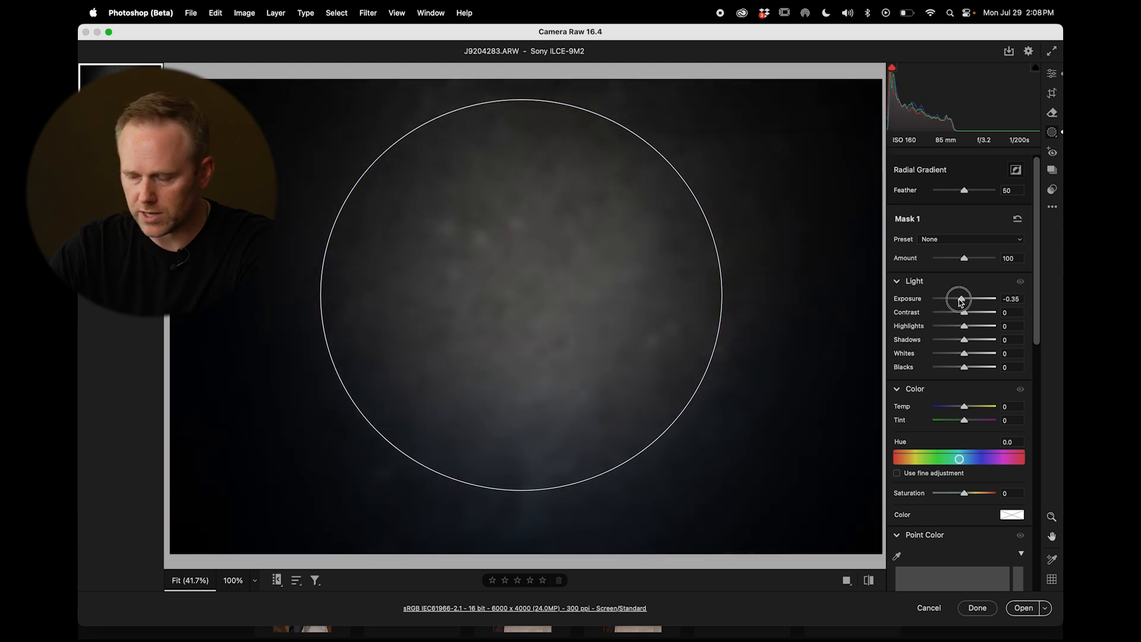
drag(960, 299, 957, 299)
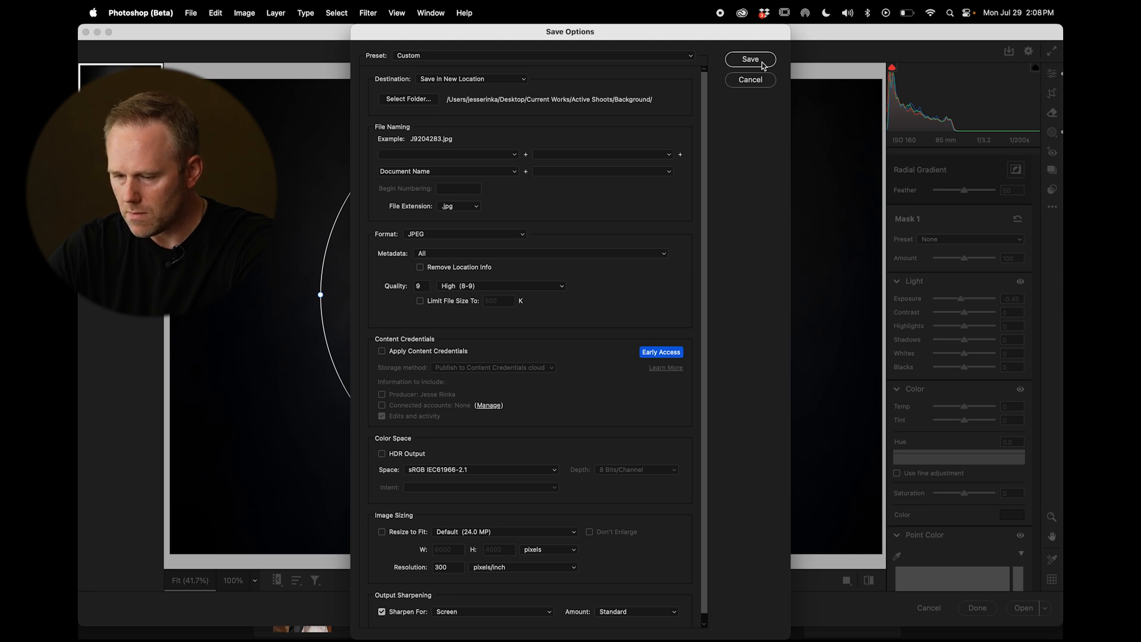
Save the vignetted backdrop as J9204283_3.jpg and open it in Photoshop.
click(750, 59)
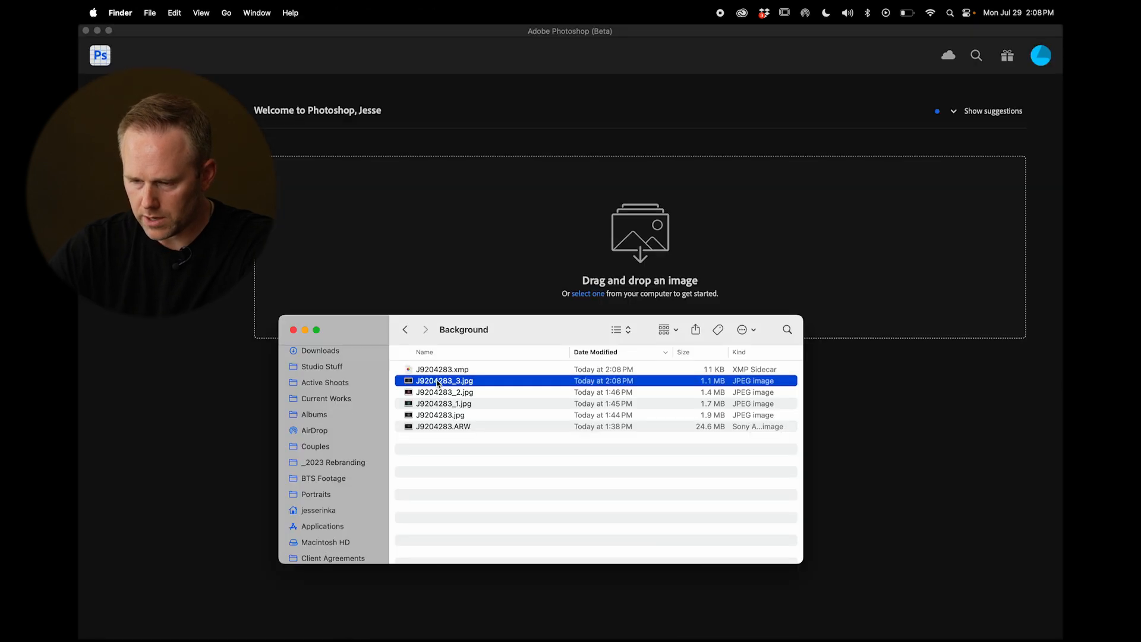
double_click(442, 381)
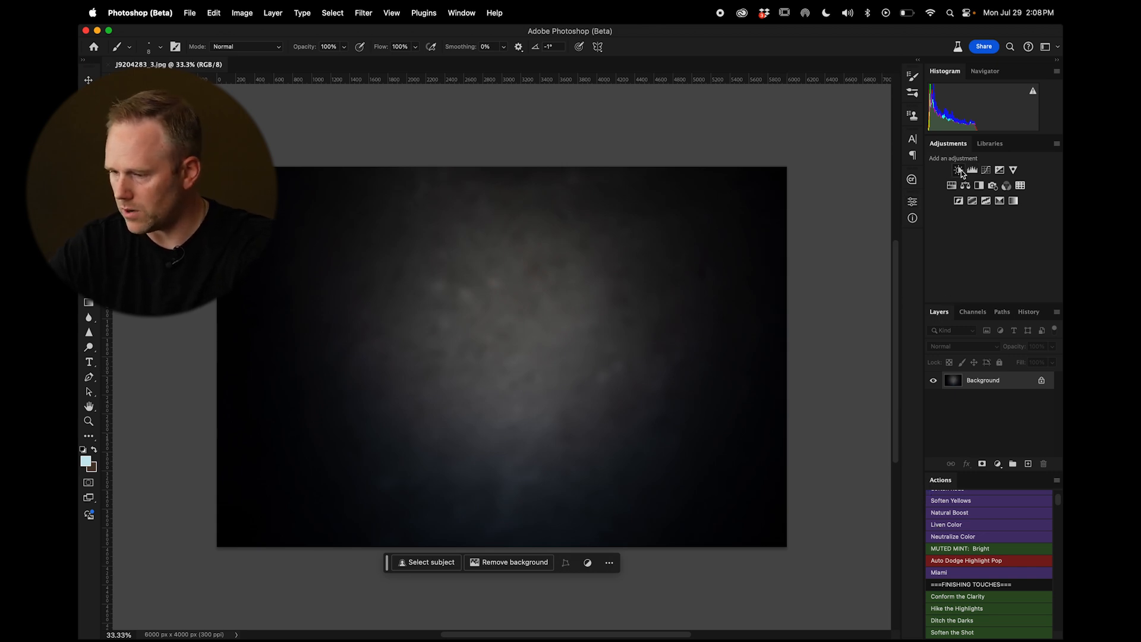
mouse_move(1000, 170)
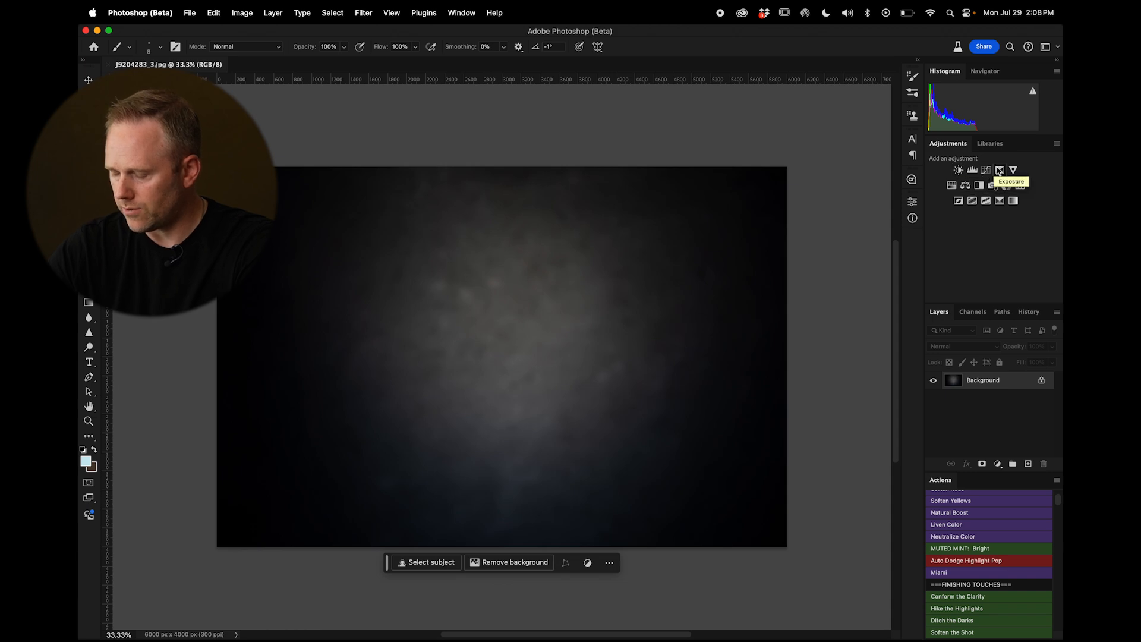
mouse_move(974, 170)
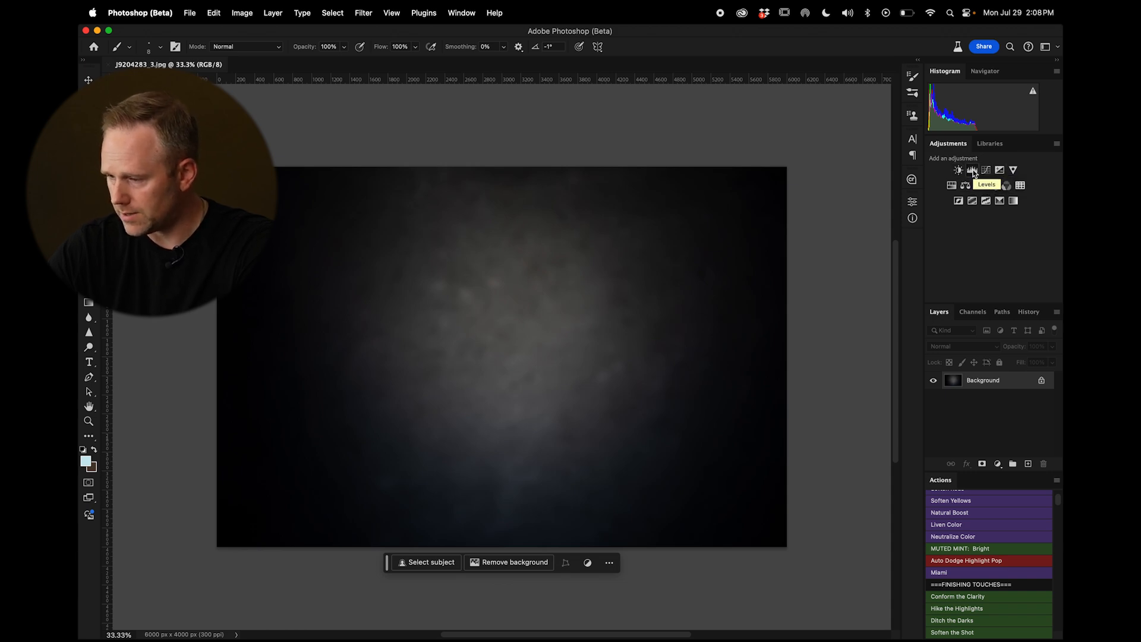
Add a Levels adjustment lifting the Blue channel's shadows to tint the backdrop blue.
click(973, 170)
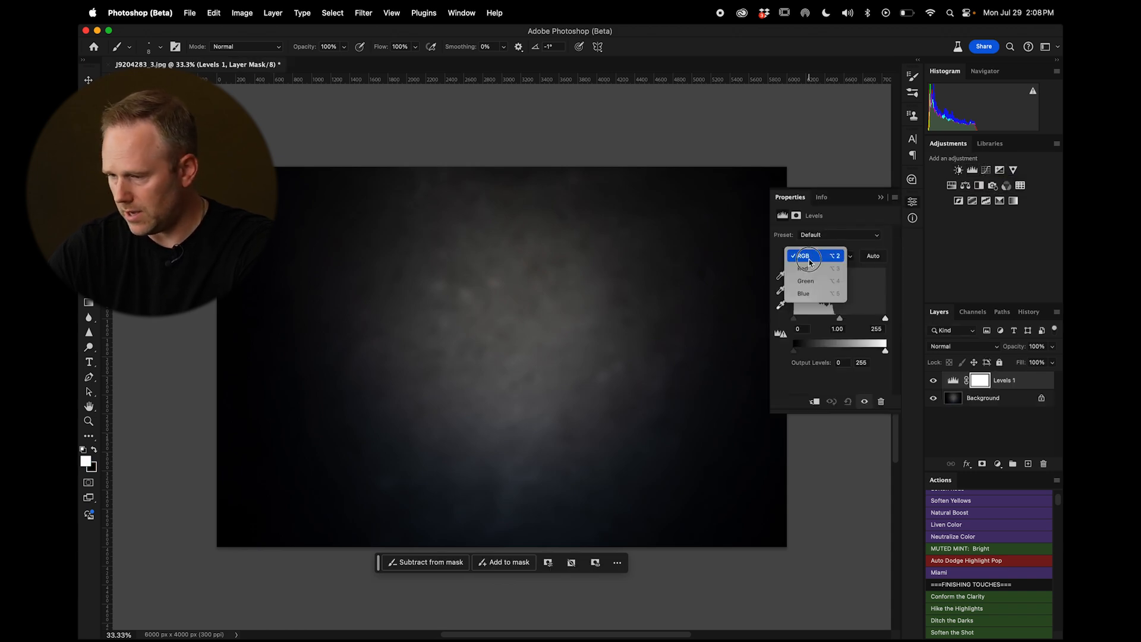
click(803, 292)
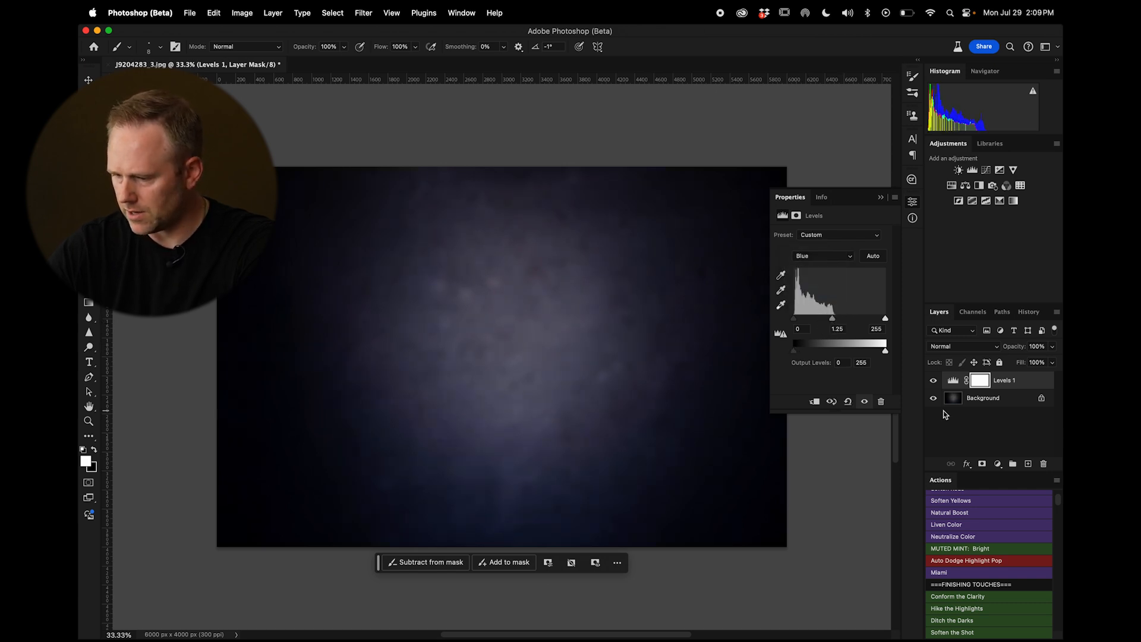
drag(785, 350, 795, 350)
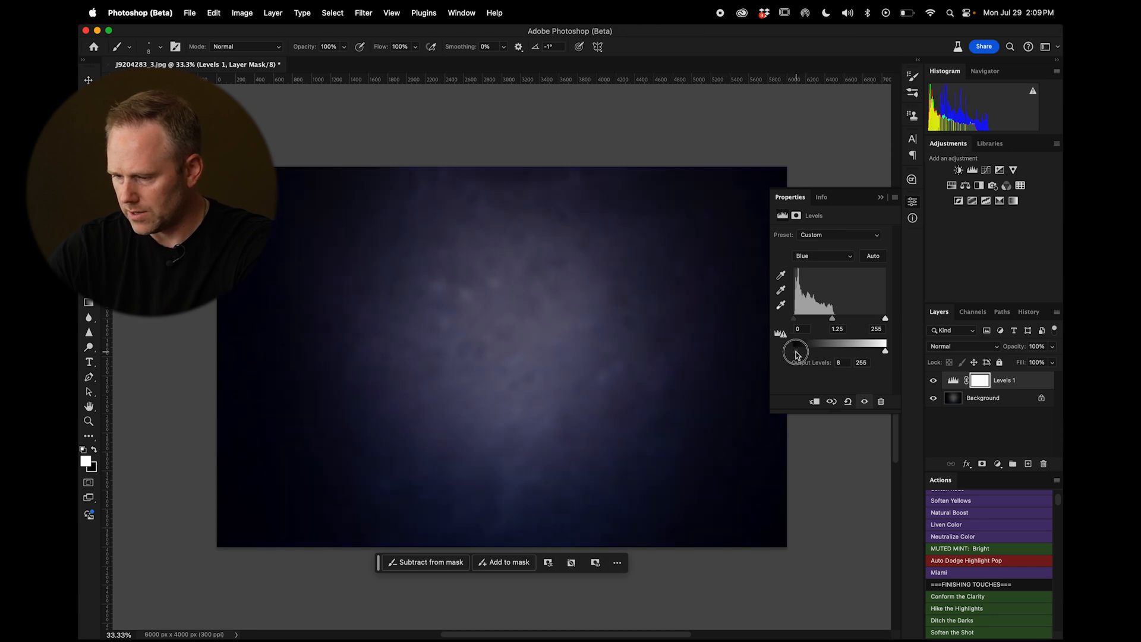
drag(884, 352, 879, 352)
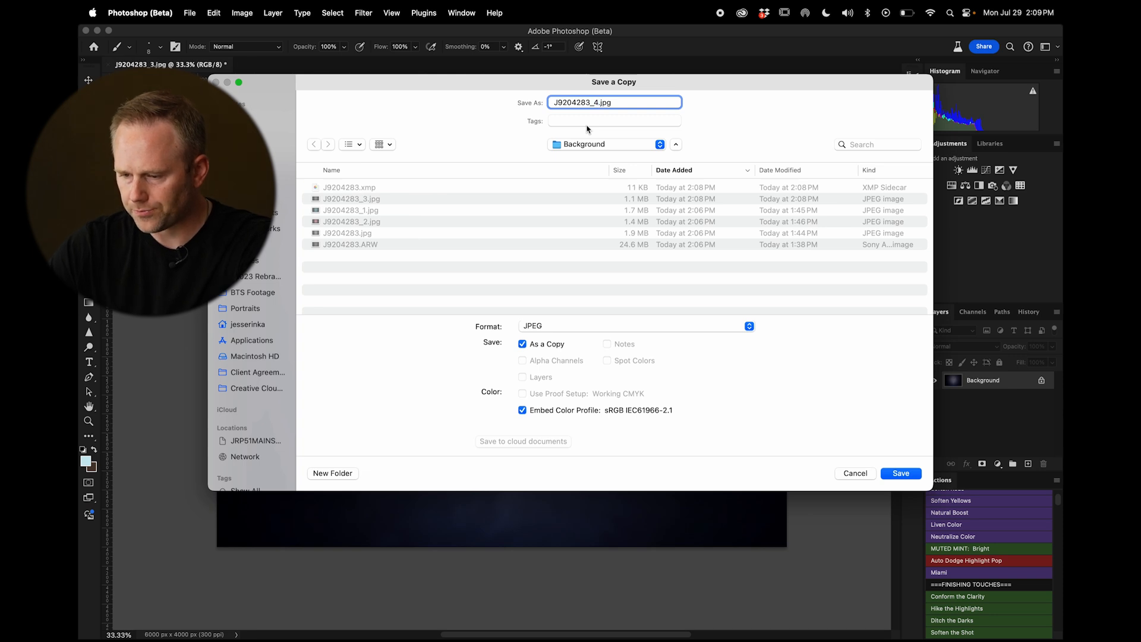
Save the blue-tinted backdrop as a JPEG copy, J9204283_4.jpg.
click(900, 473)
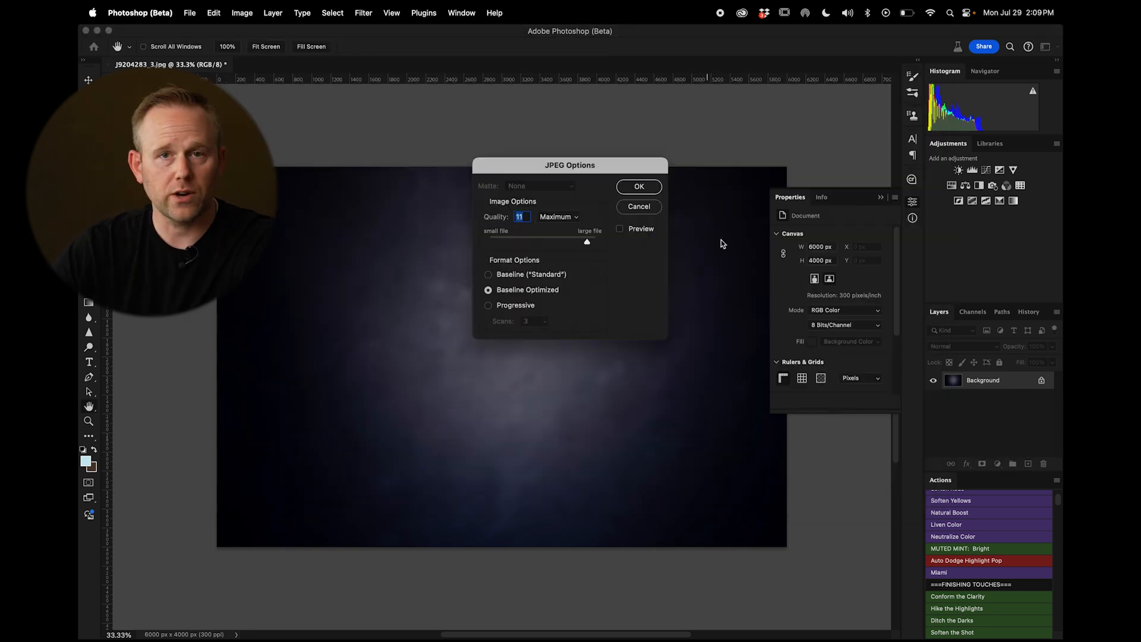
click(638, 186)
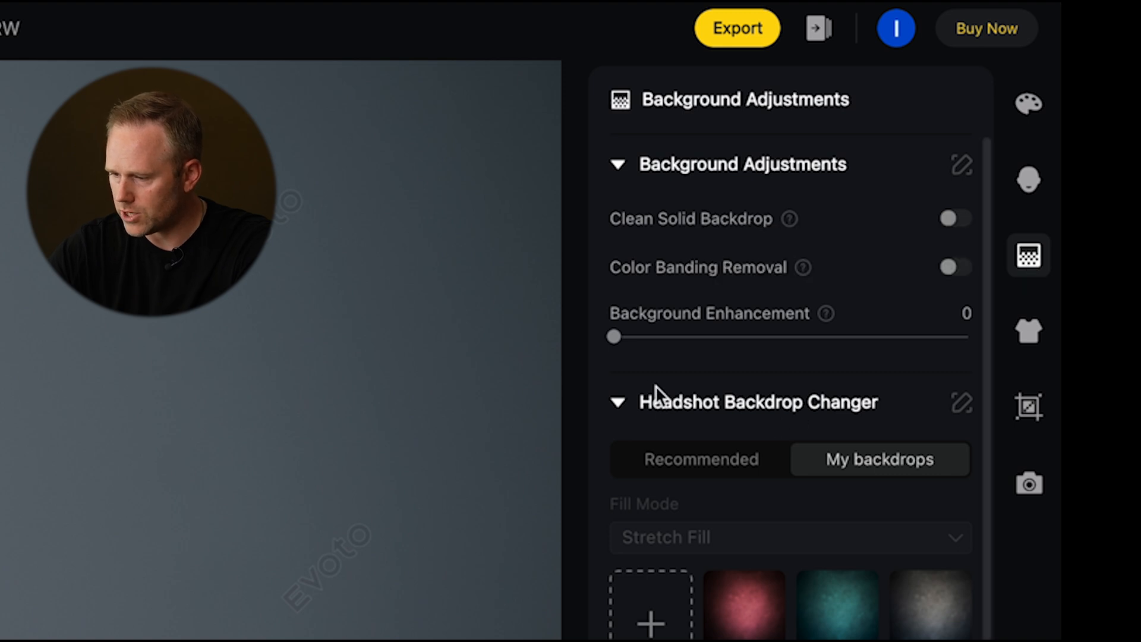
mouse_move(844, 418)
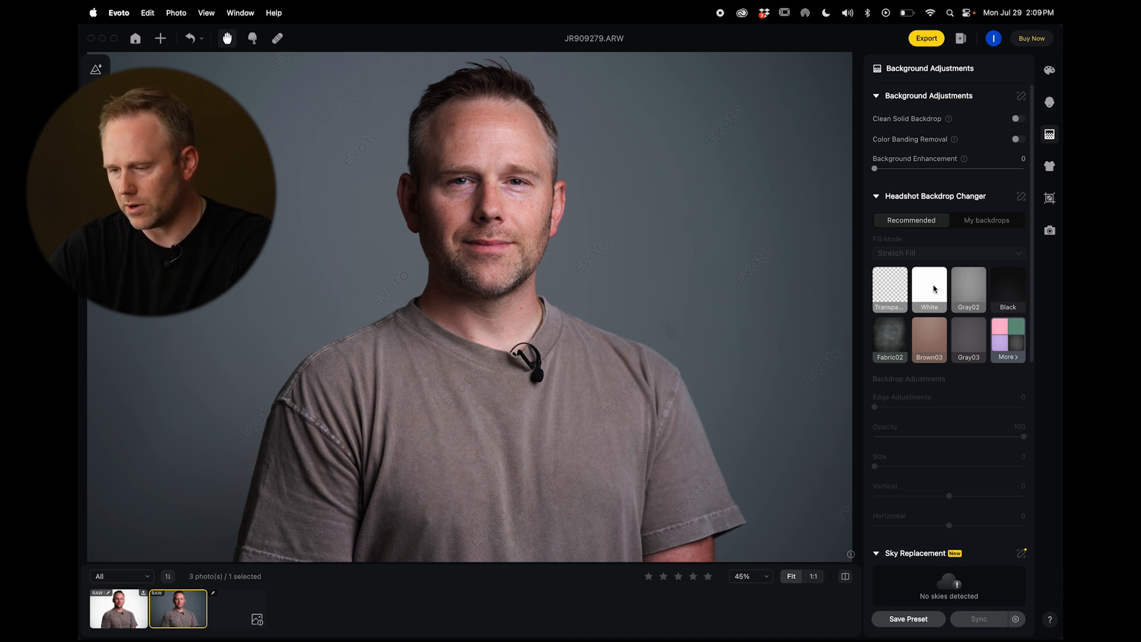
Preview the portrait on plain White, then the dark mottled Fabric02 backdrop.
click(929, 290)
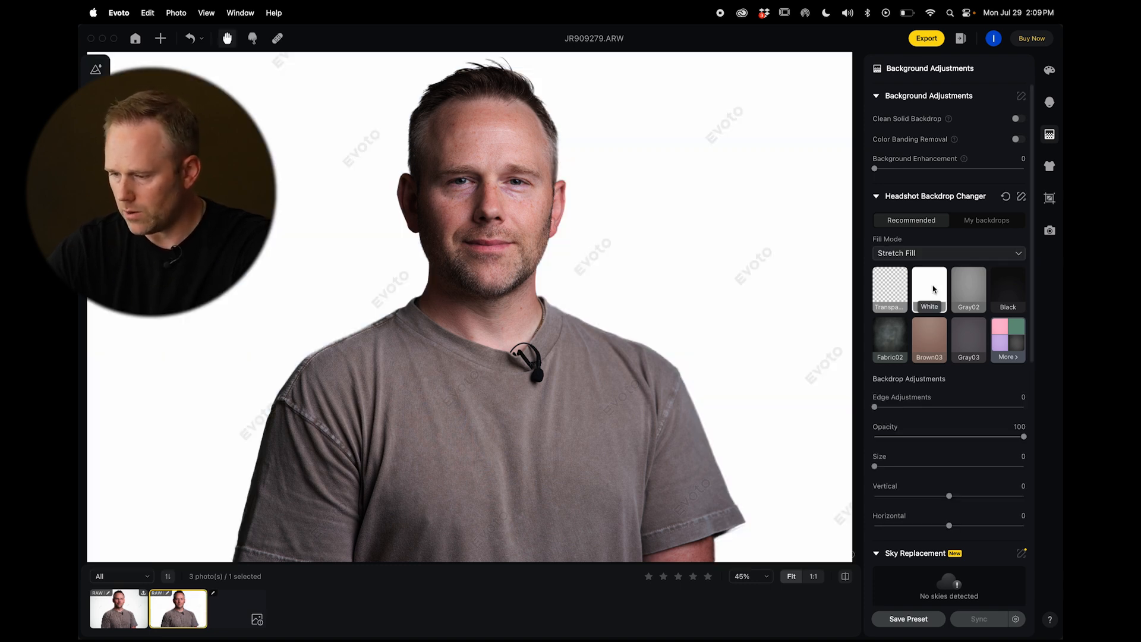
mouse_move(956, 346)
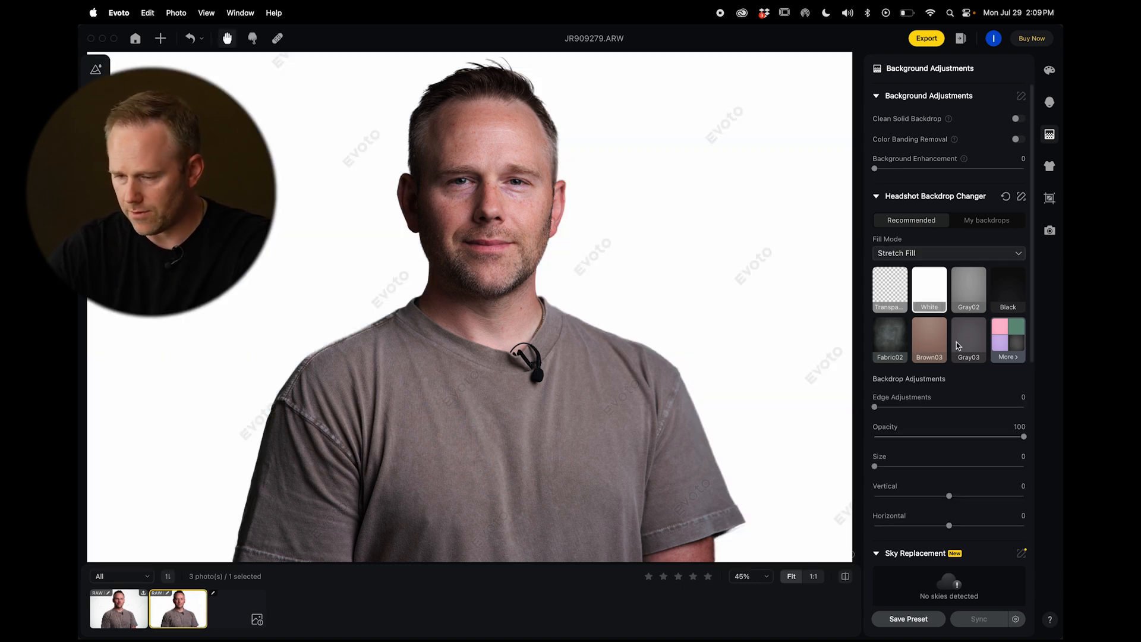
click(889, 341)
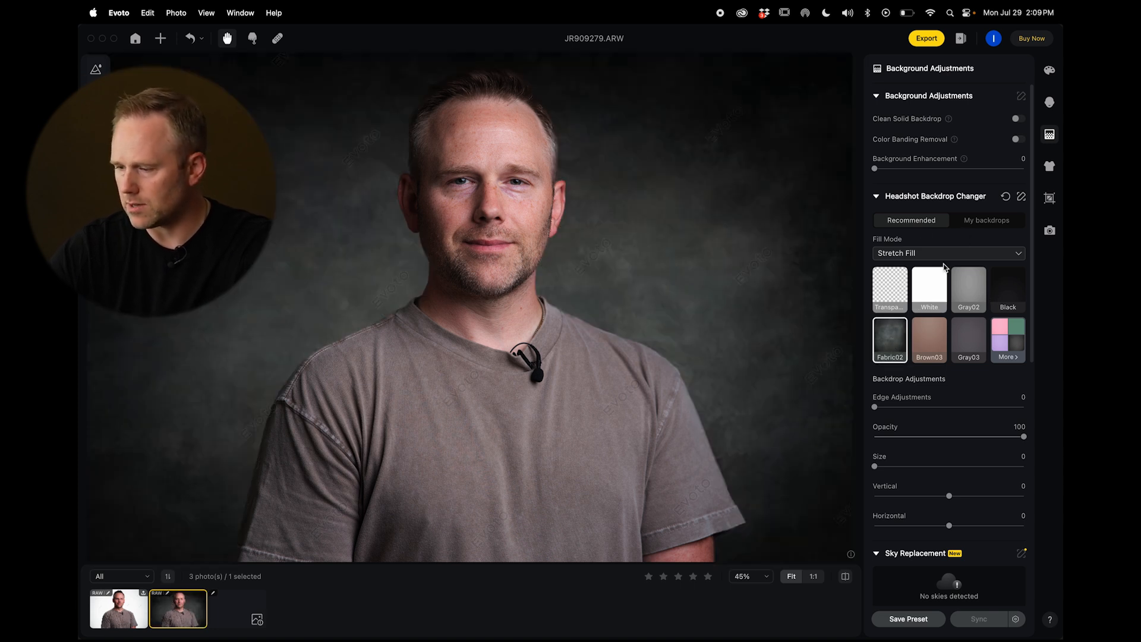
click(987, 220)
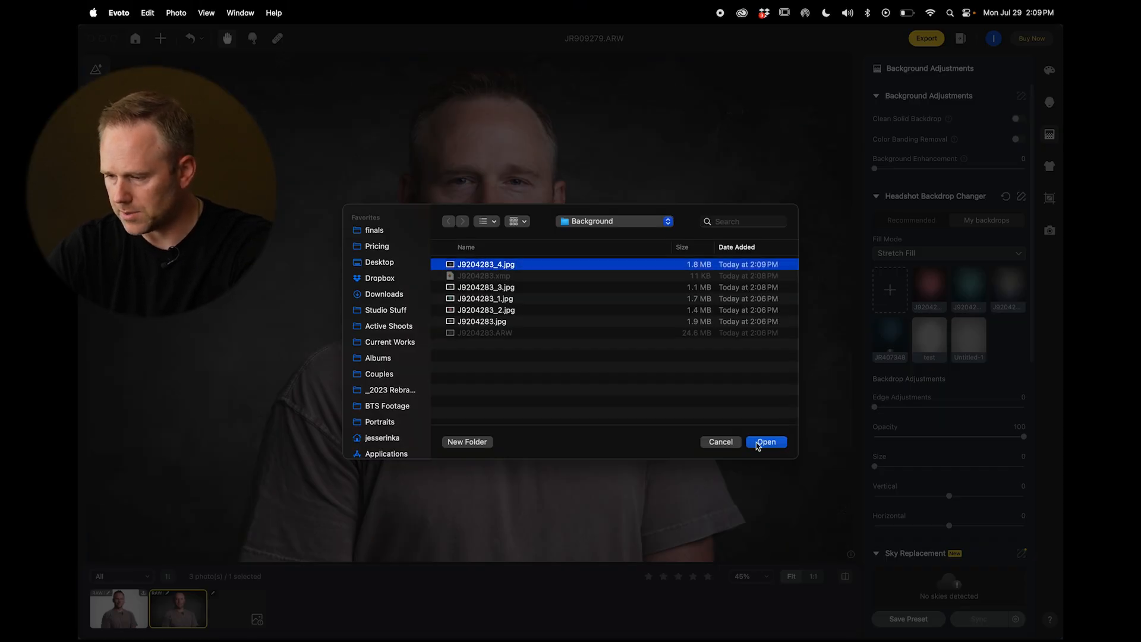
Import J9204283_4.jpg as a custom backdrop and compare purple, red, teal and gray backdrops.
click(764, 442)
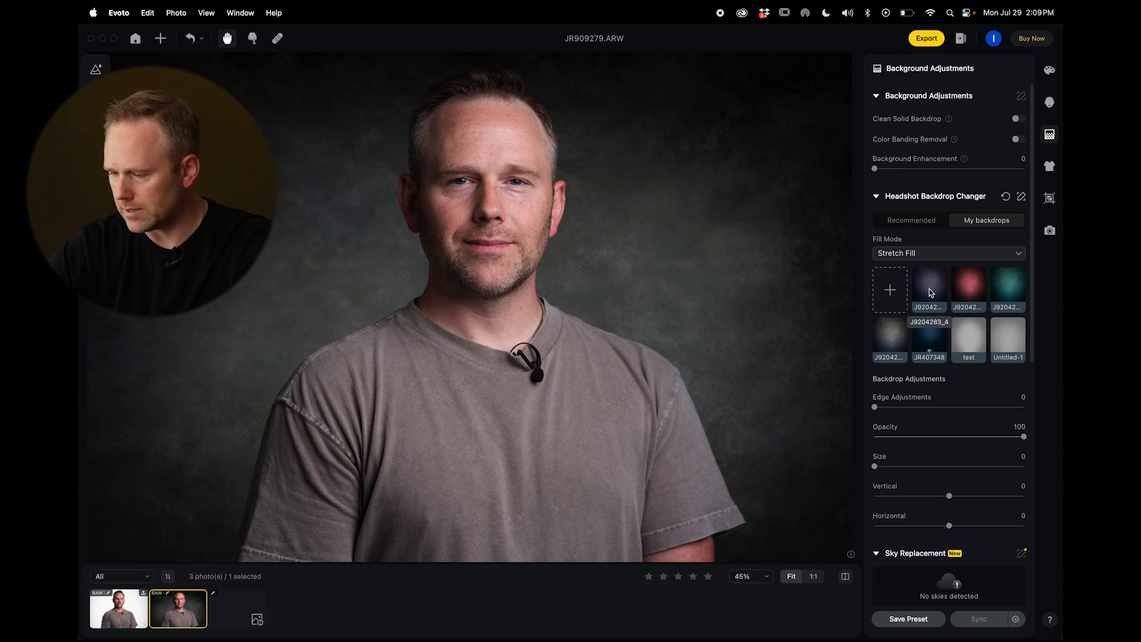
click(929, 286)
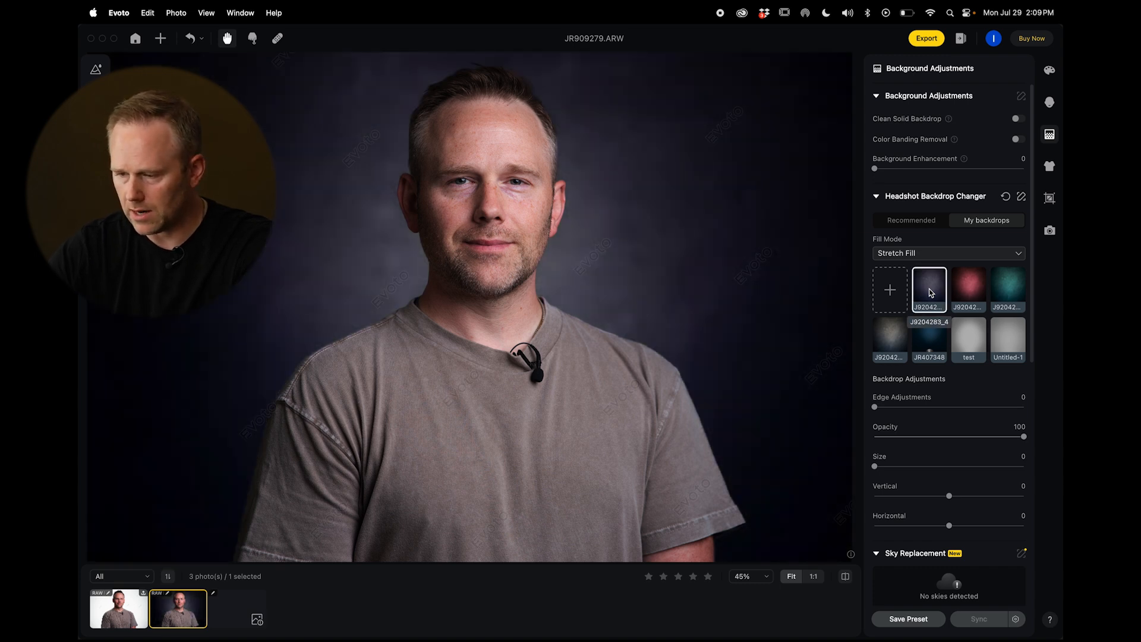
click(967, 289)
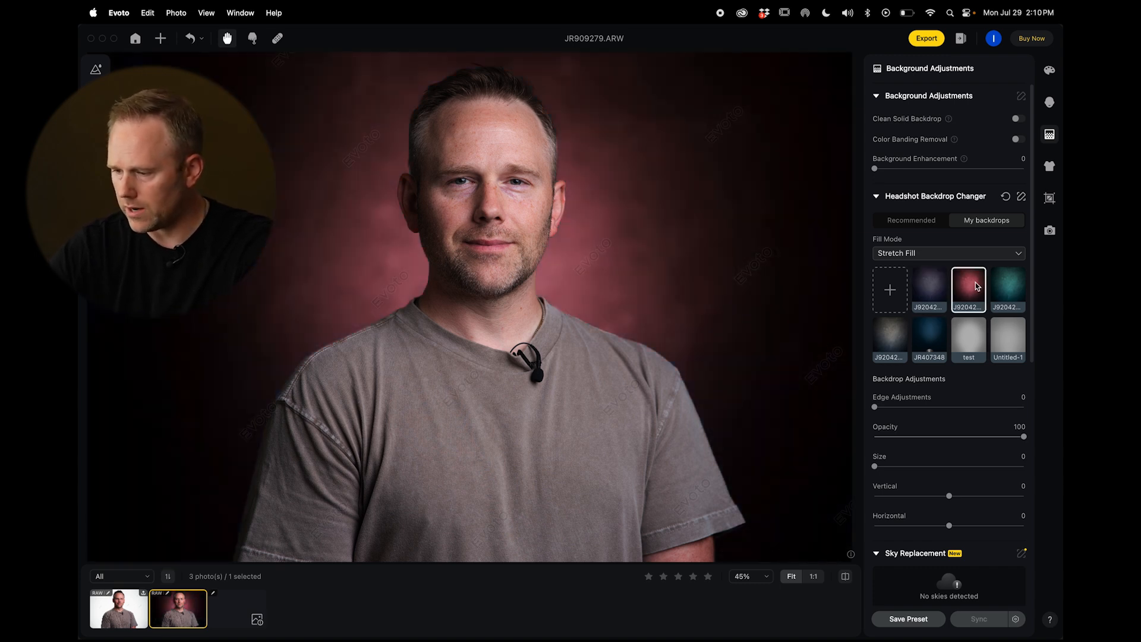
click(1007, 289)
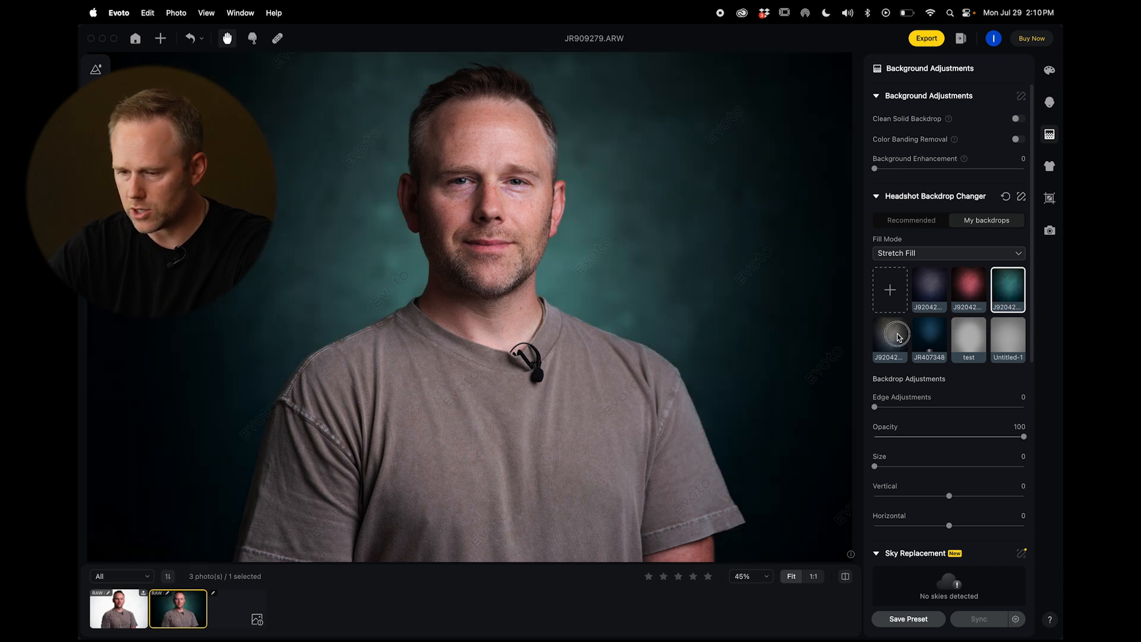
click(889, 340)
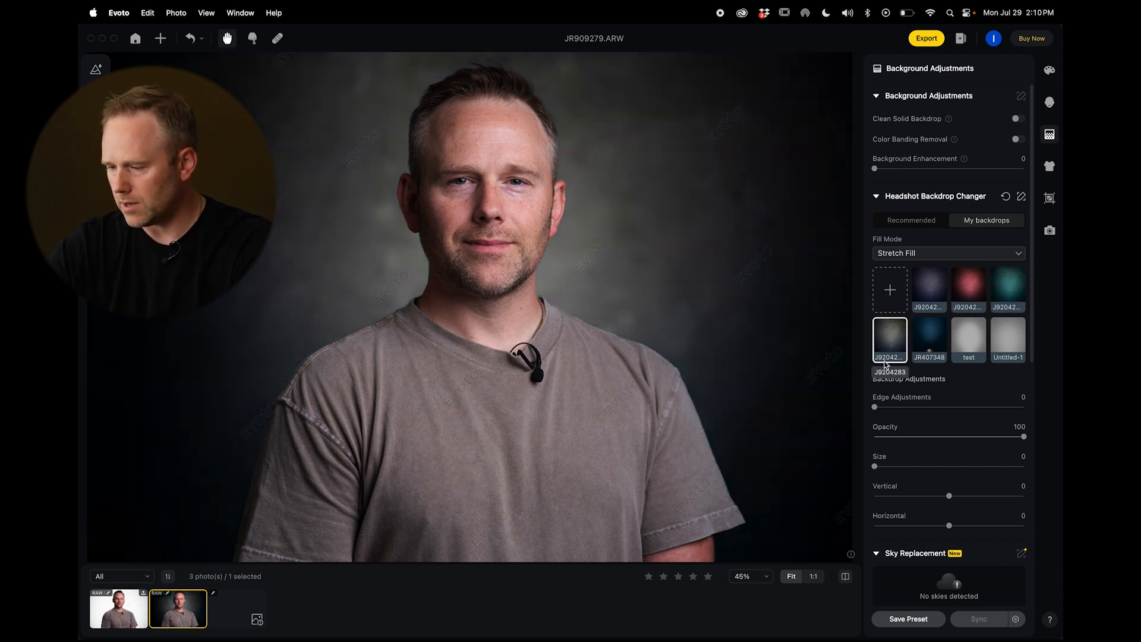
click(1007, 289)
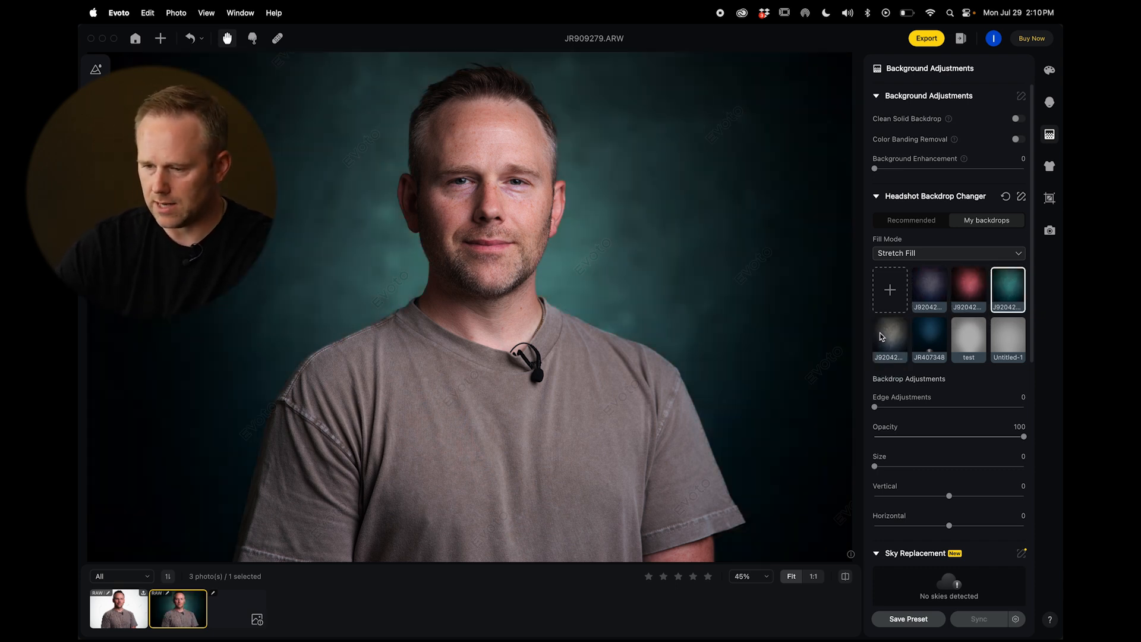
click(968, 290)
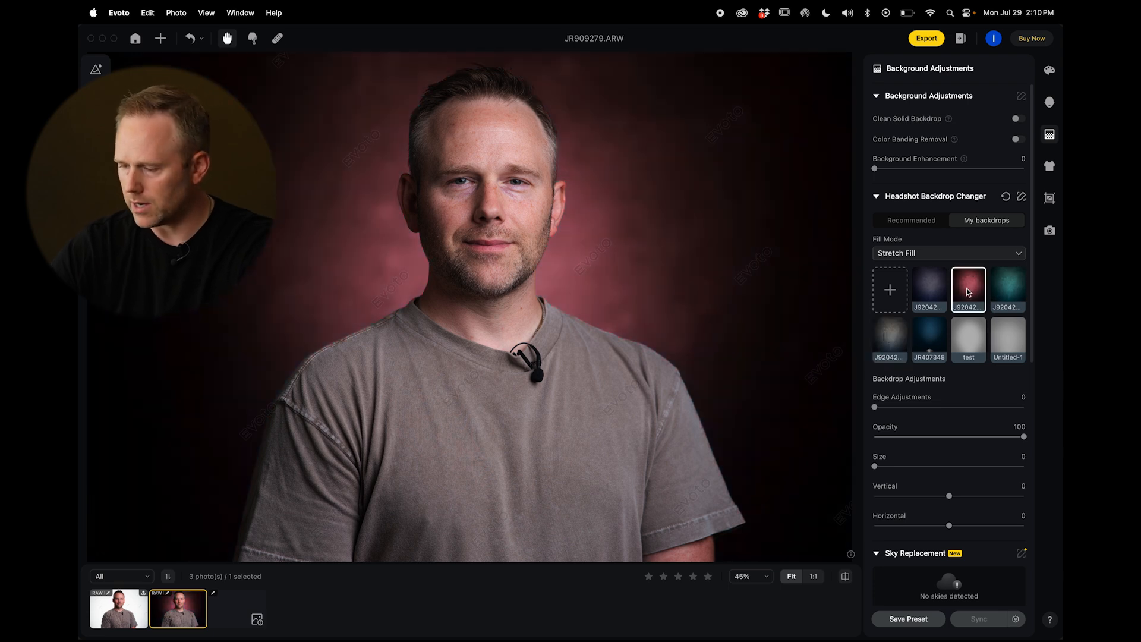
click(928, 290)
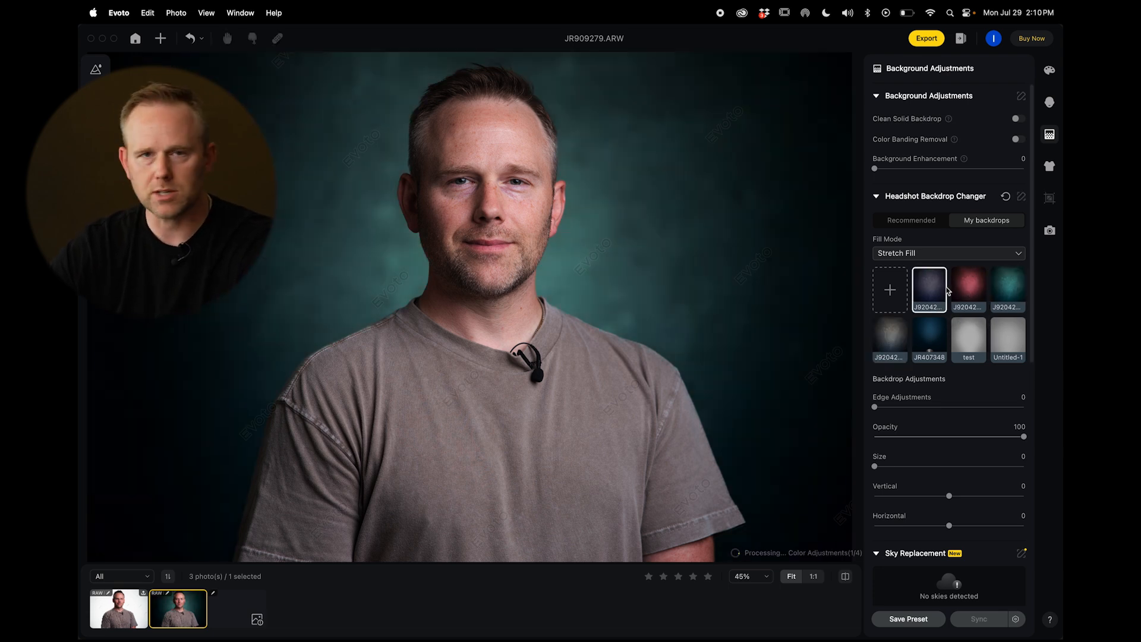
Compare gray, deep blue JR407348 and purple, settling on the gray textured backdrop.
click(889, 340)
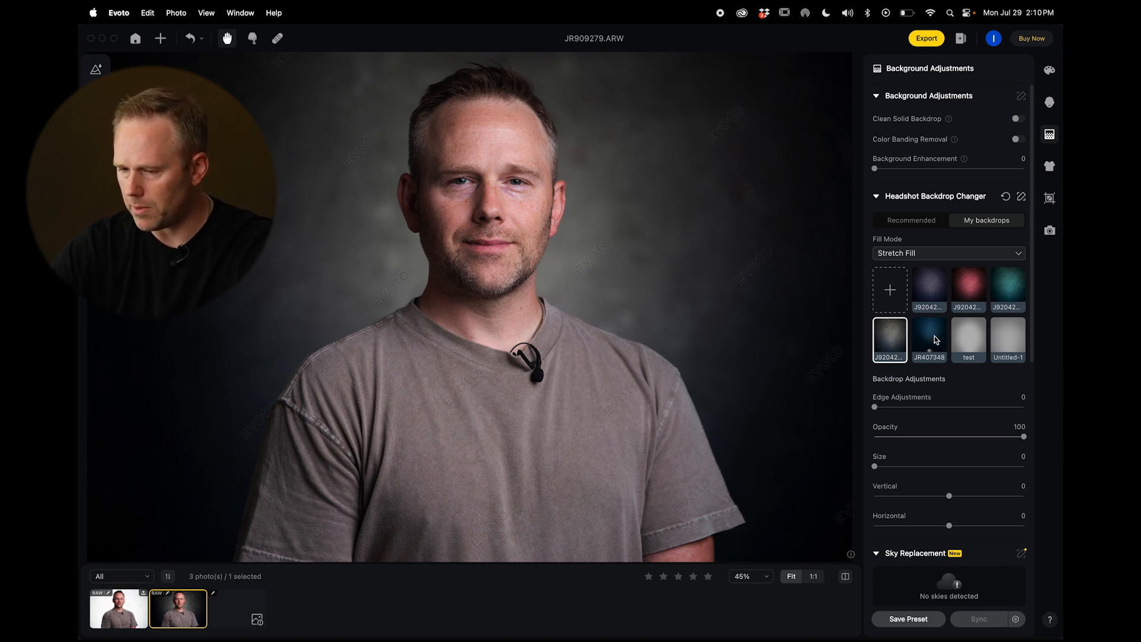
click(929, 340)
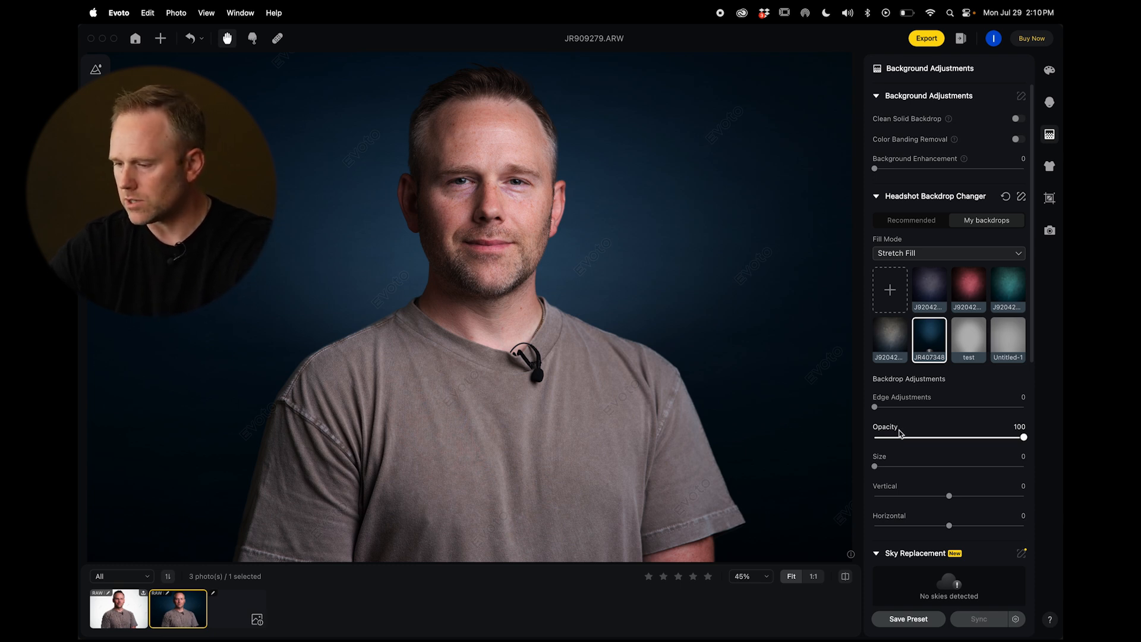
click(928, 288)
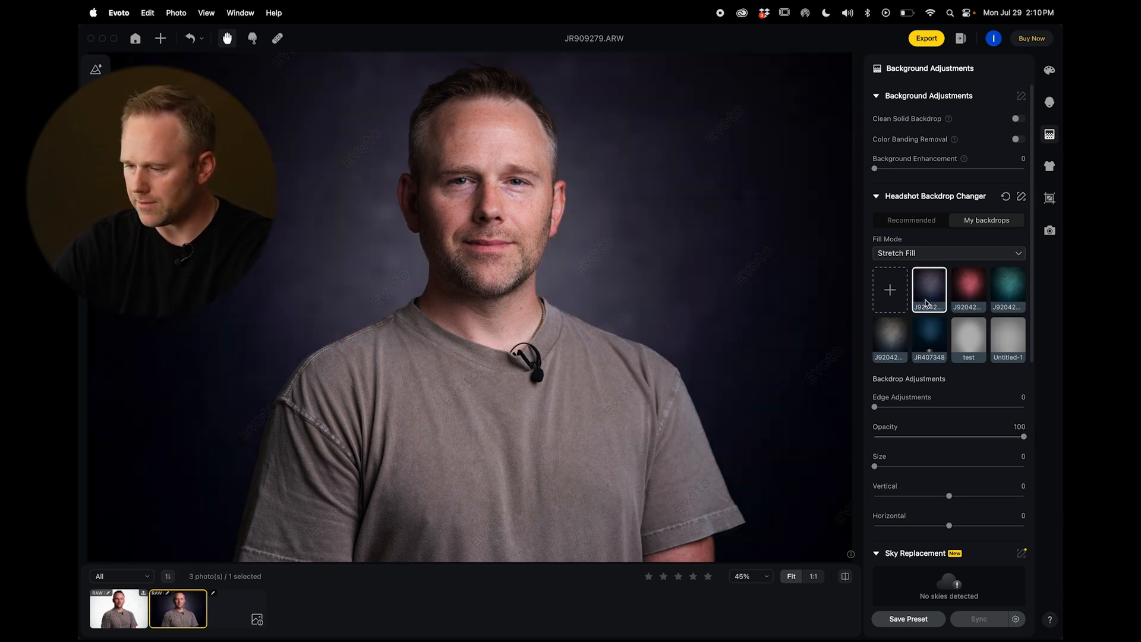
click(889, 339)
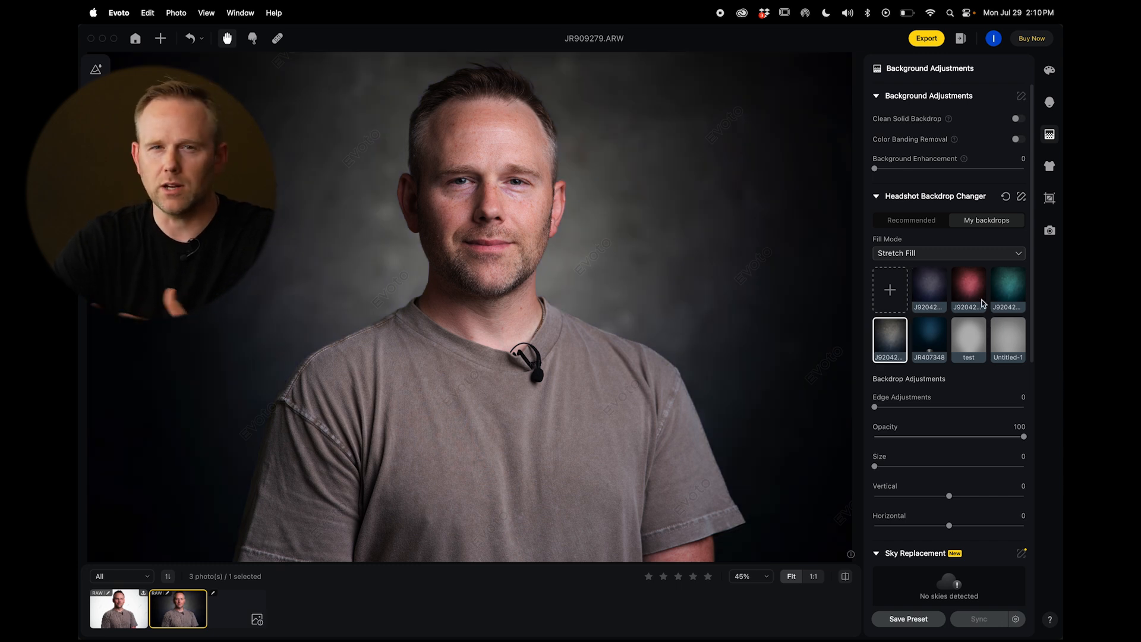